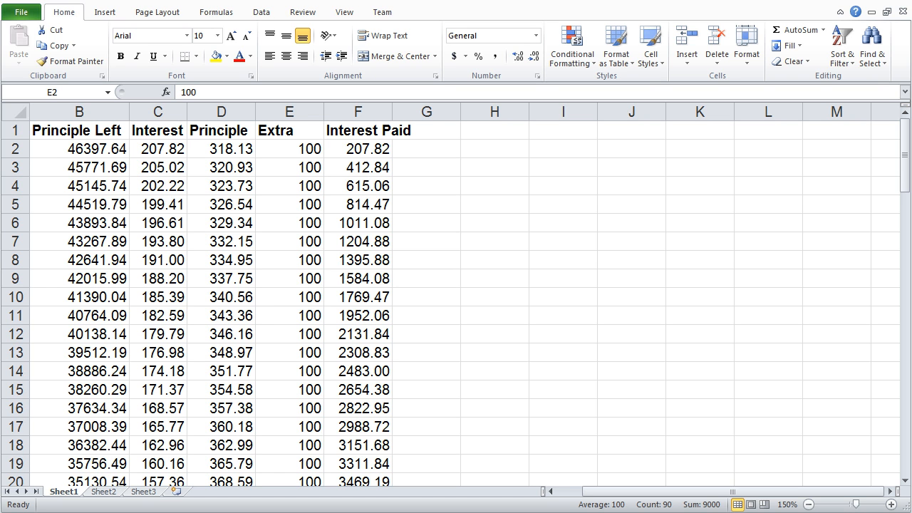
mouse_move(735, 383)
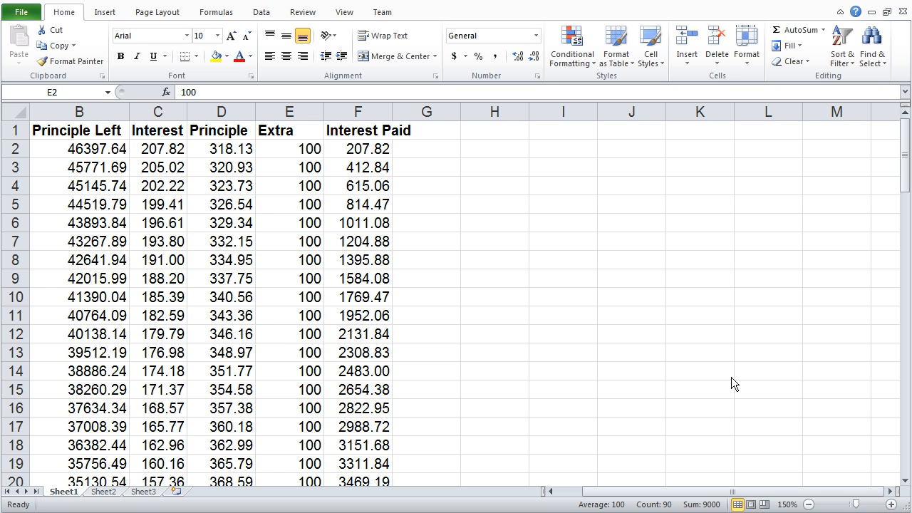
mouse_move(634, 151)
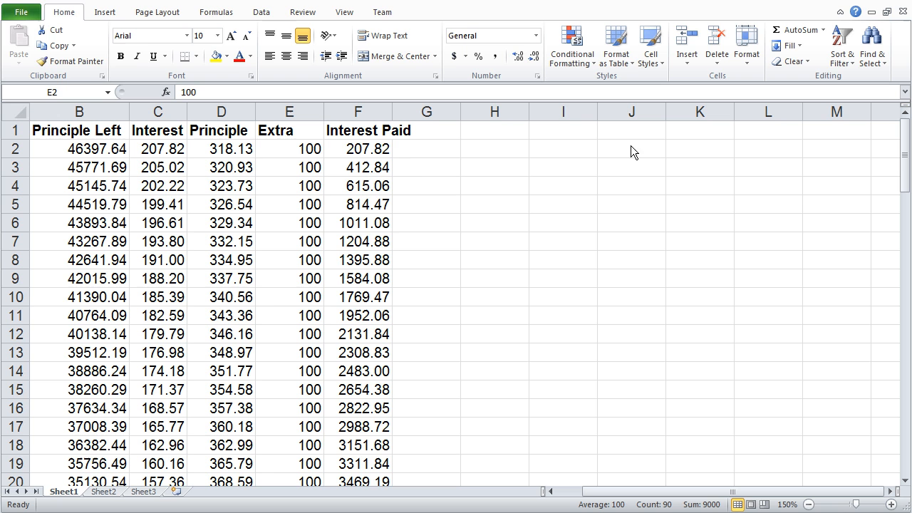
mouse_move(637, 74)
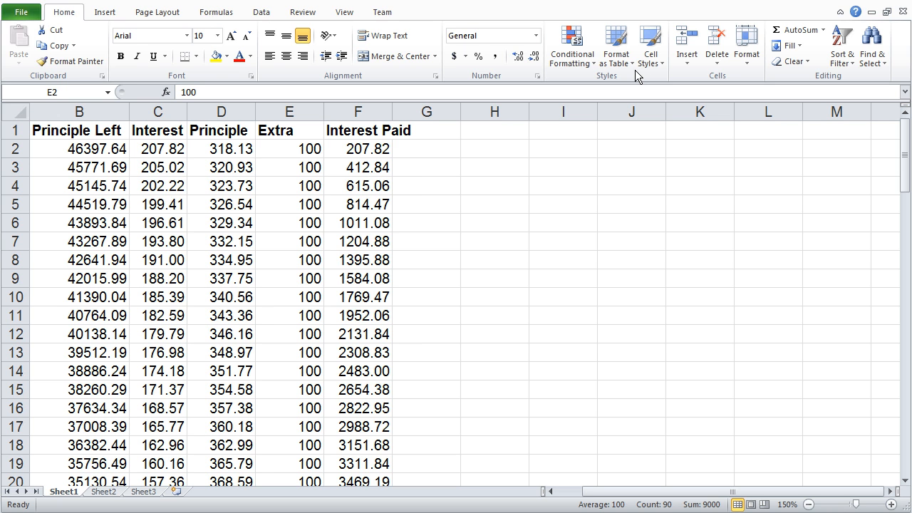
Step: Select a cell in the loan data and show the predefined table style gallery
left_click(289, 111)
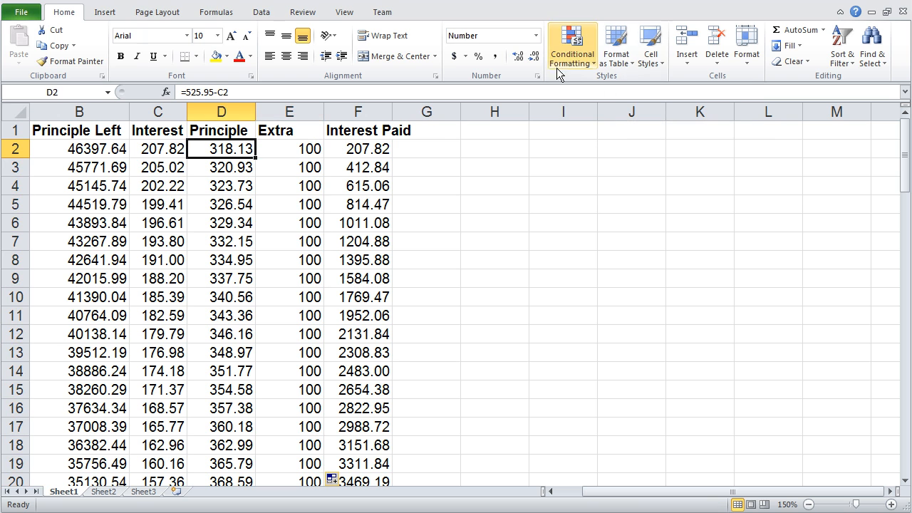
mouse_move(616, 46)
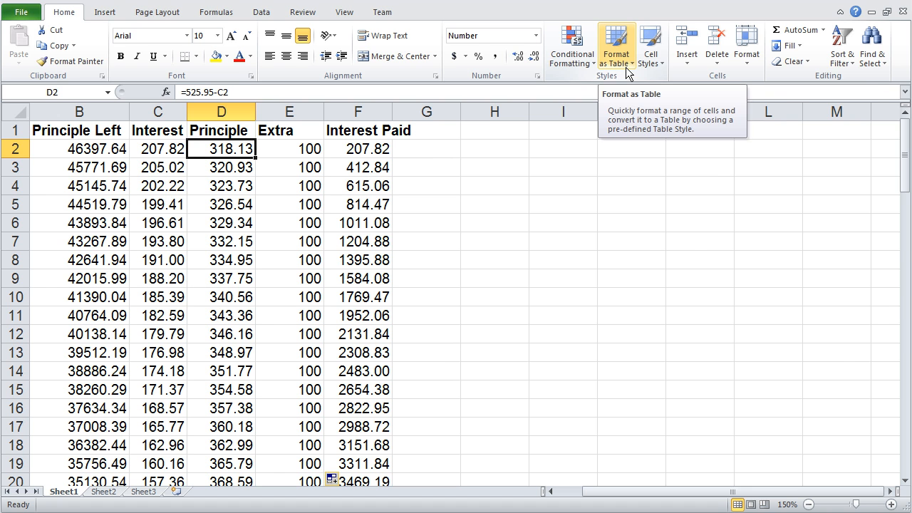
left_click(615, 45)
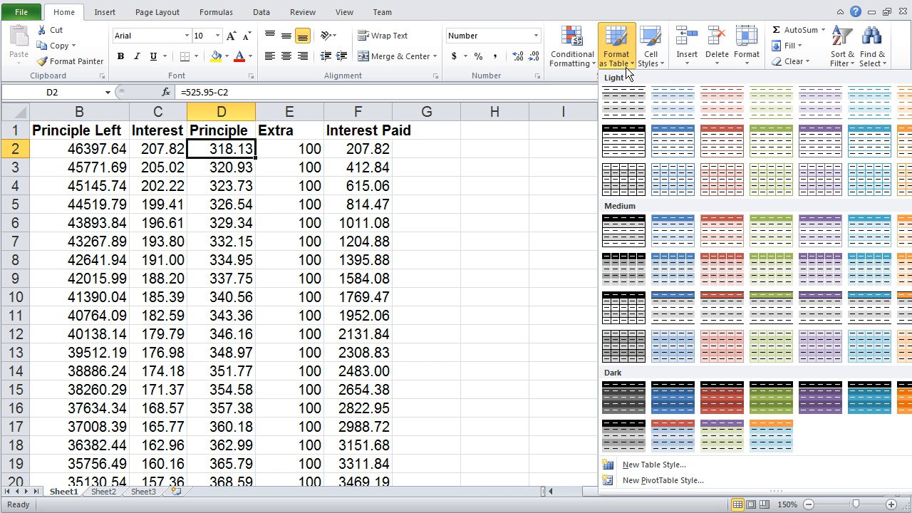
mouse_move(624, 103)
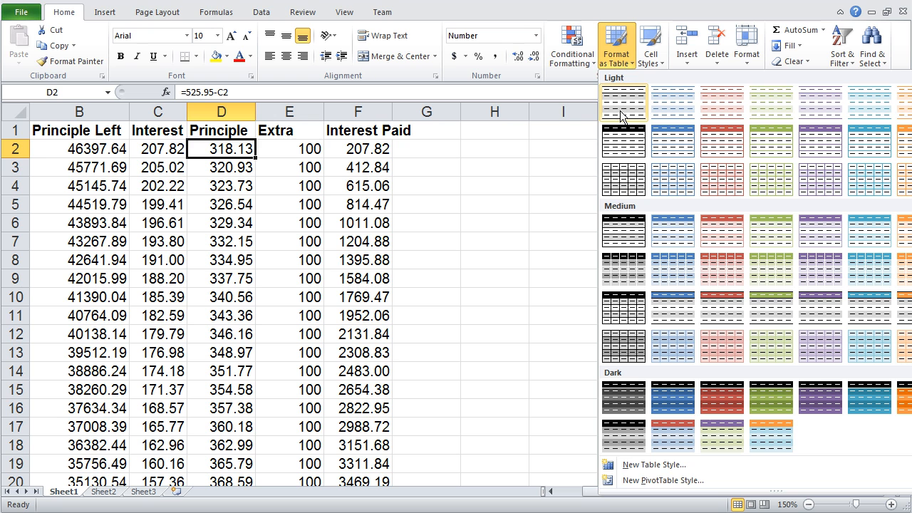
mouse_move(623, 127)
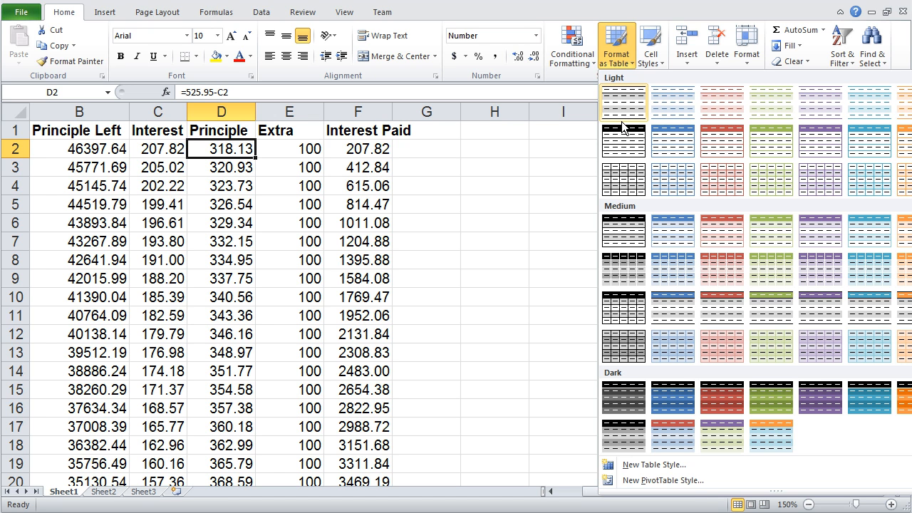
mouse_move(624, 140)
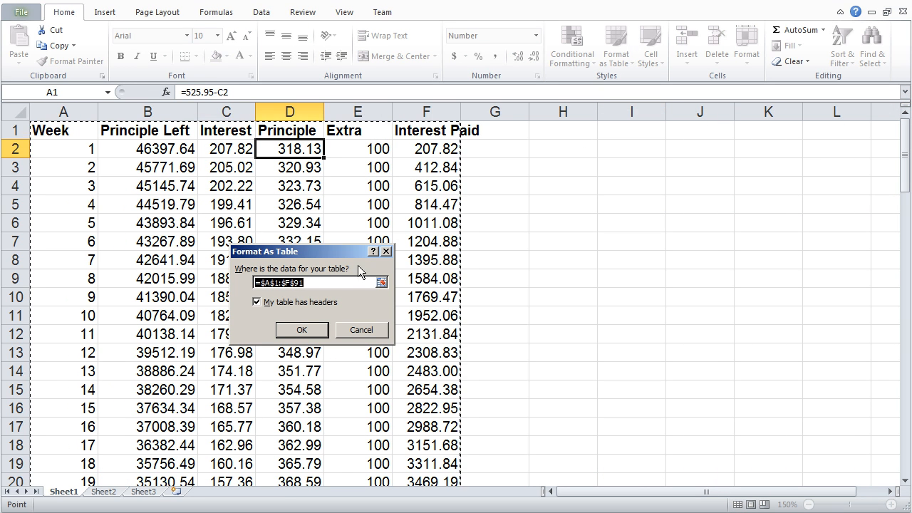
mouse_move(339, 278)
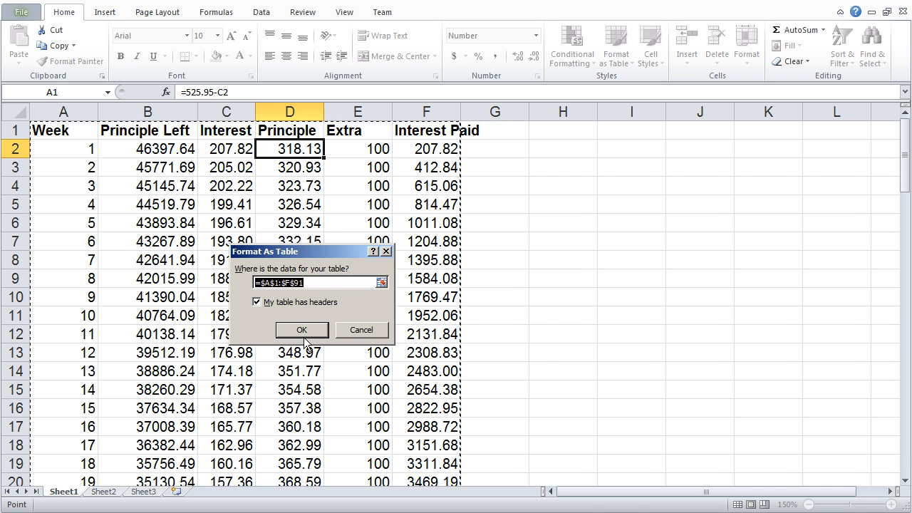
Step: Confirm range =$A$1:$F$91 with headers to create the banded loan table
left_click(301, 329)
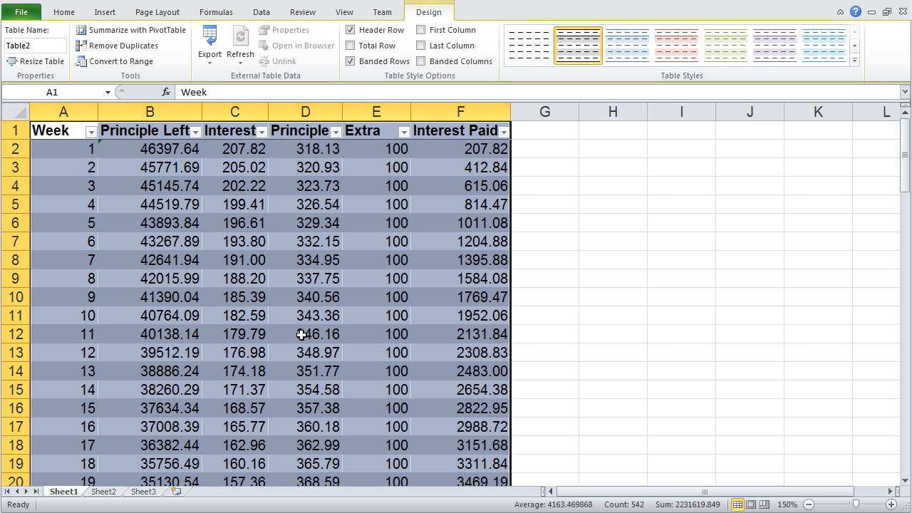
left_click(305, 333)
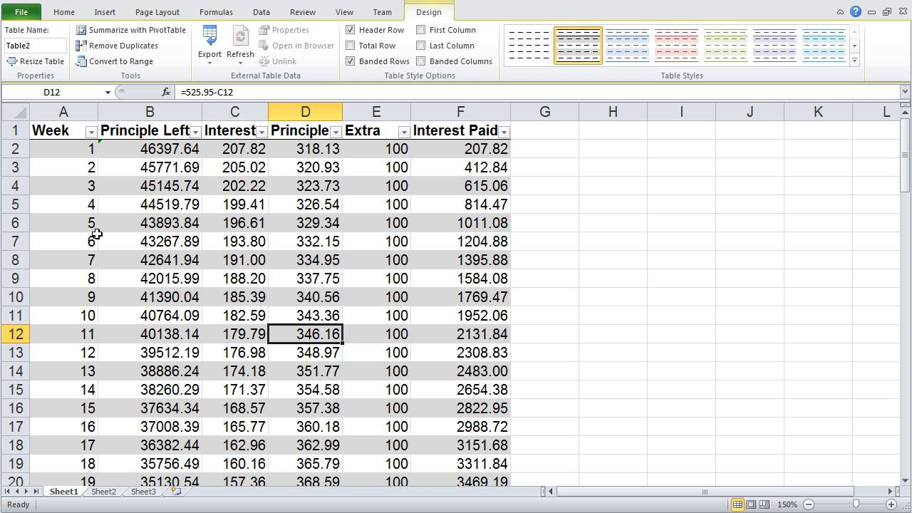
mouse_move(135, 202)
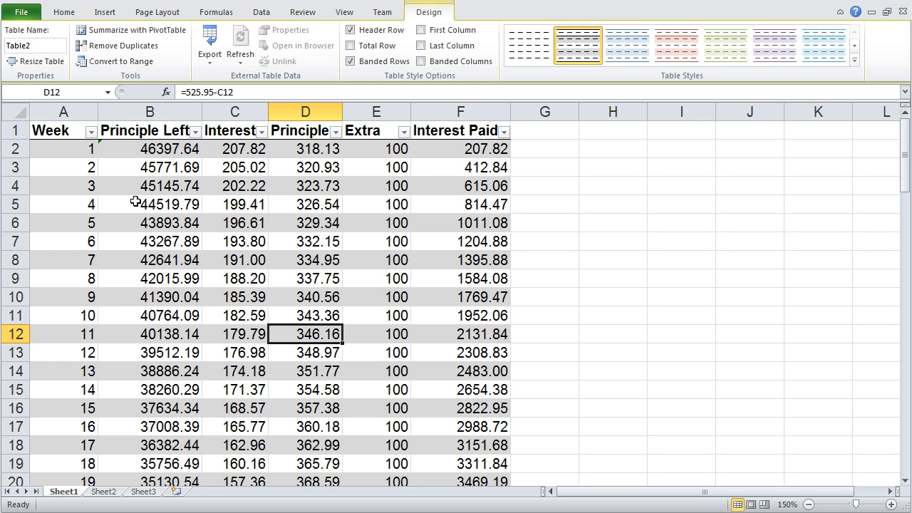
mouse_move(140, 185)
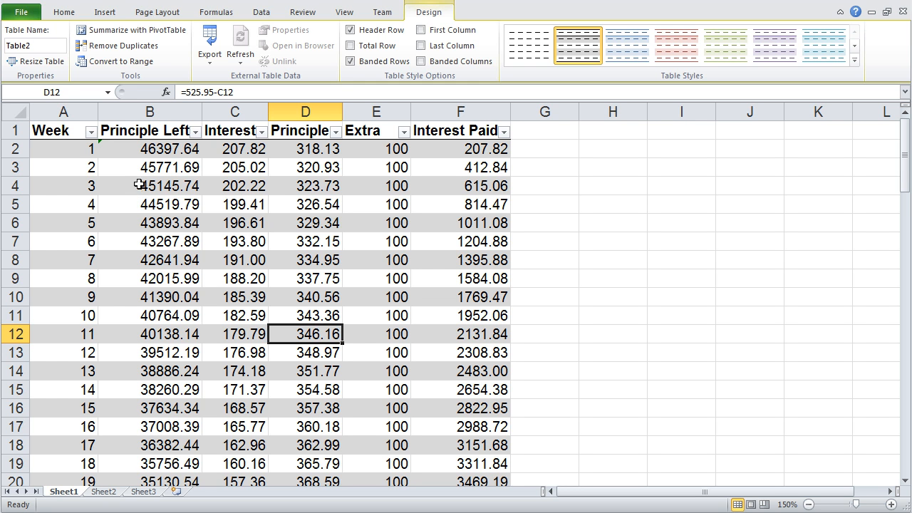
mouse_move(148, 161)
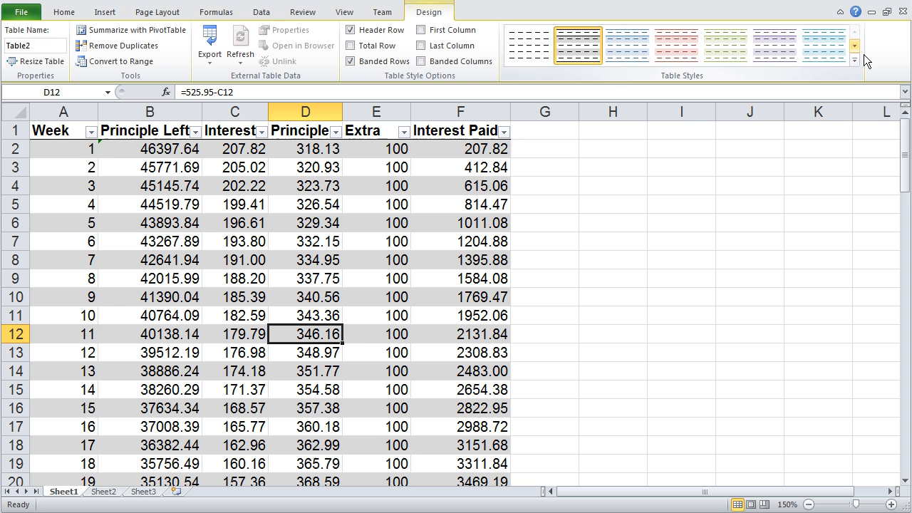
Step: Browse the table style designs and apply the plain None style to the loan table
left_click(854, 59)
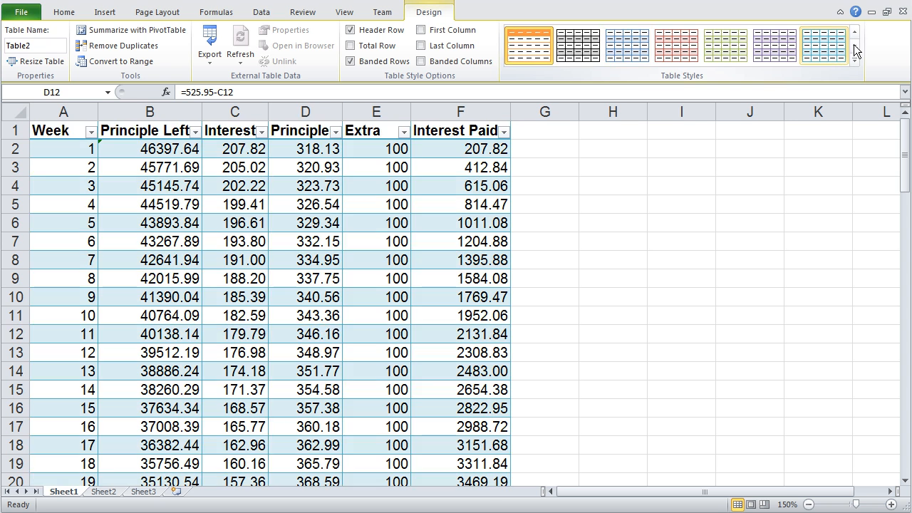
left_click(627, 45)
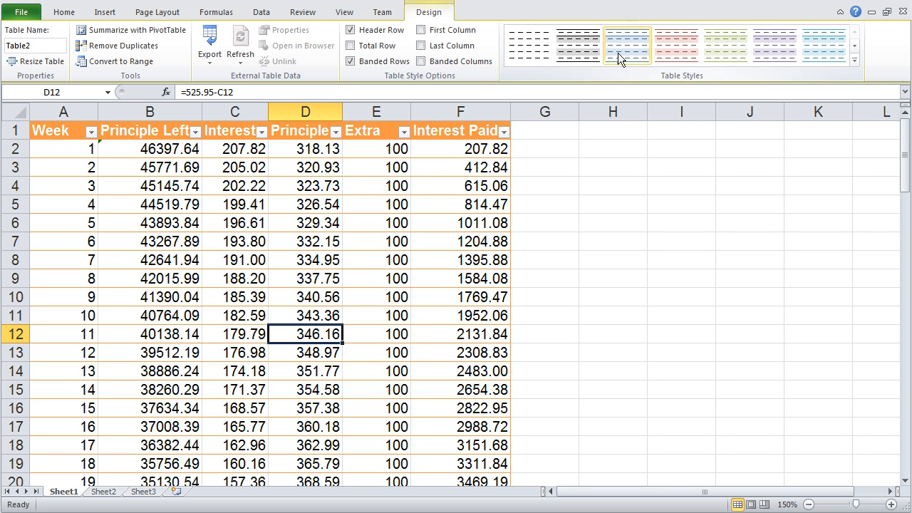
left_click(527, 45)
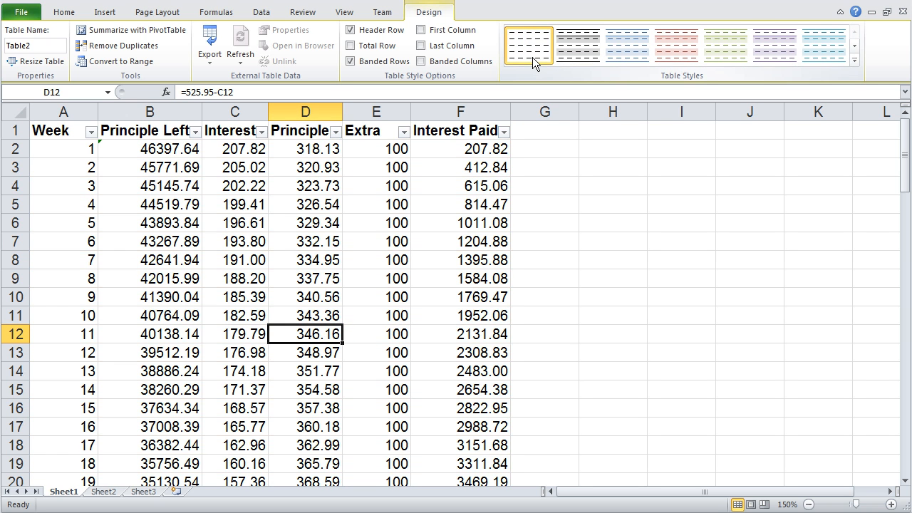